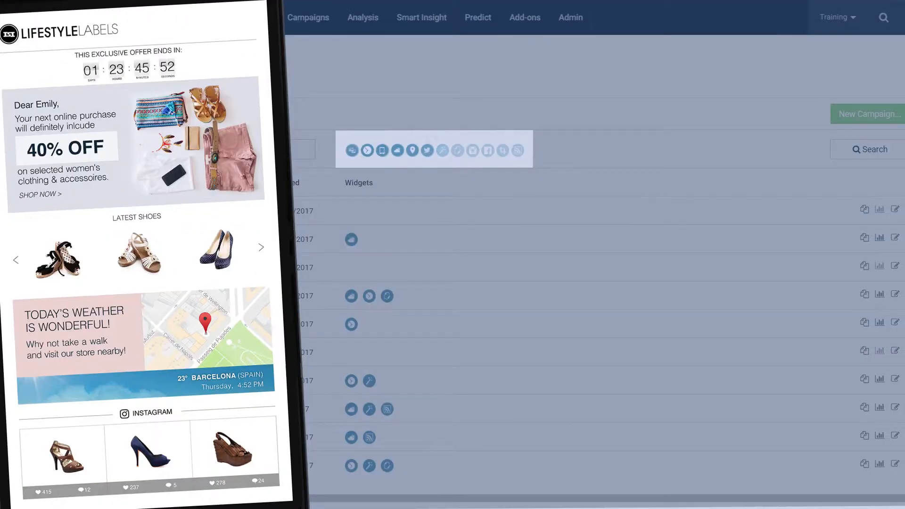
Pick a Weather Bar template and advance to the description, href and fallback image fields
{"action": "left_click", "coordinate": [368, 150]}
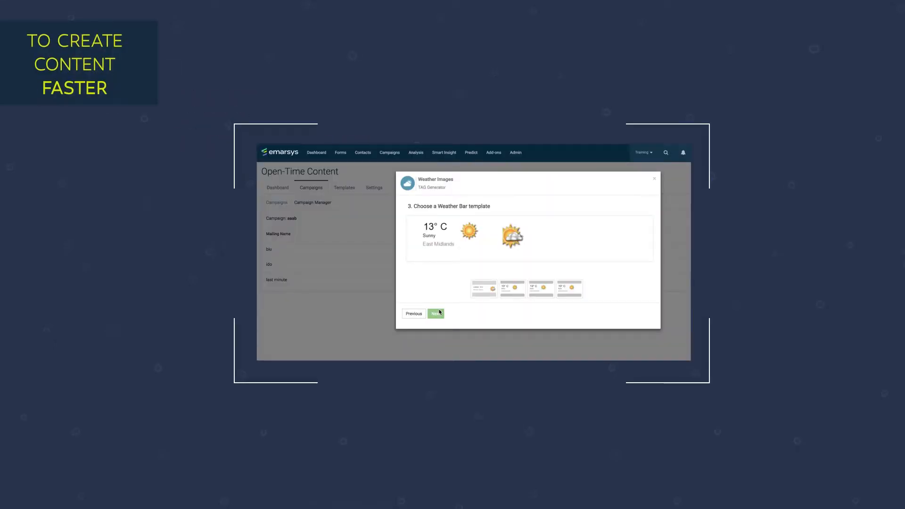
{"action": "left_click", "coordinate": [435, 313]}
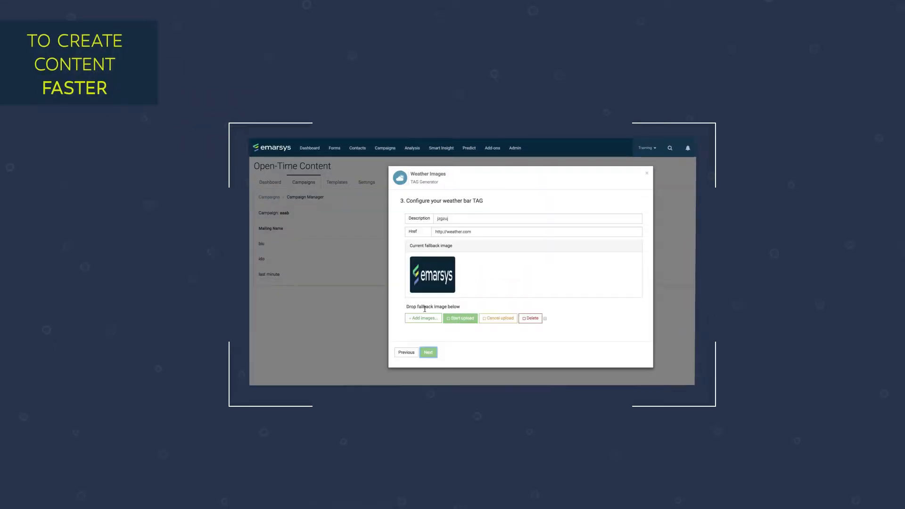
{"action": "left_click", "coordinate": [429, 352]}
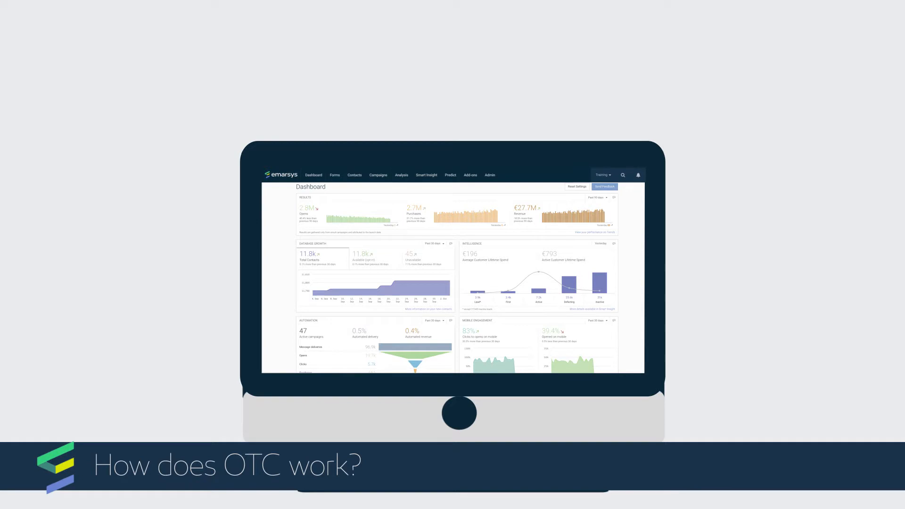
Open the Add-ons menu listing Open Time Content
{"action": "left_click", "coordinate": [489, 44]}
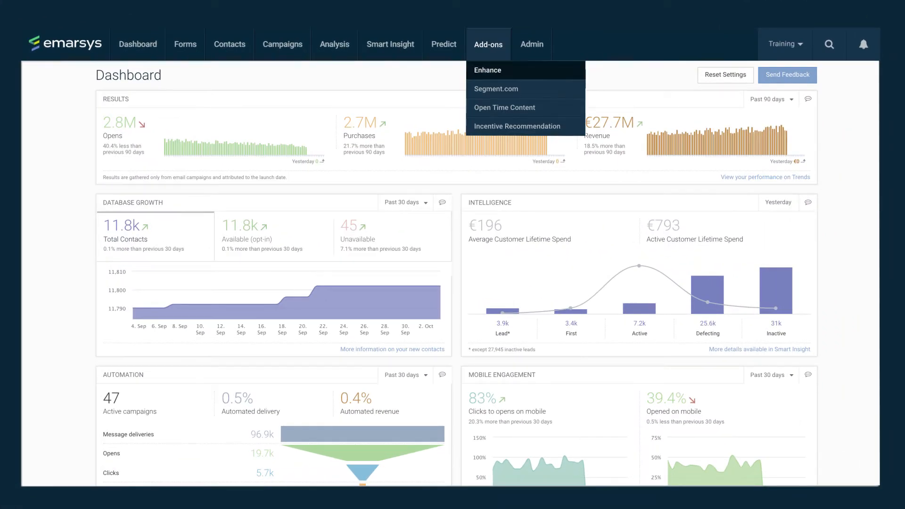
{"action": "mouse_move", "coordinate": [504, 107]}
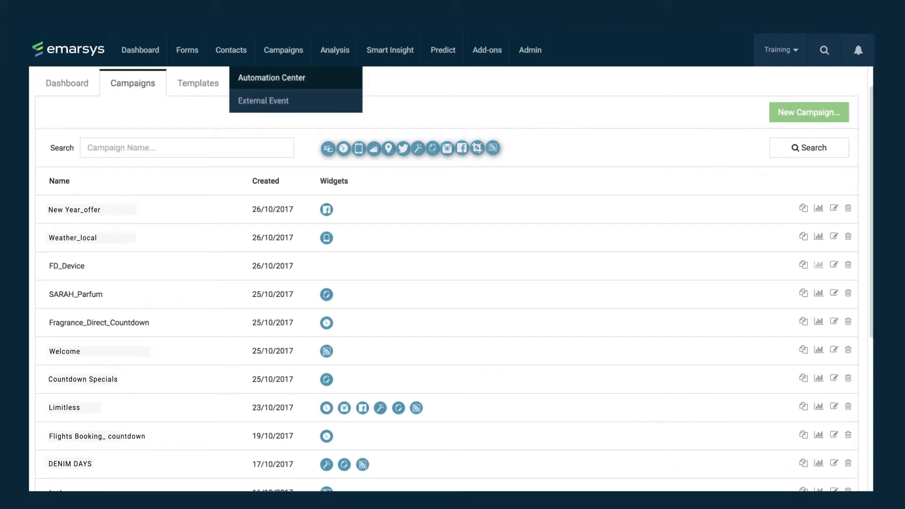
Create a new Open Time Content campaign named after the email program
{"action": "left_click", "coordinate": [272, 78]}
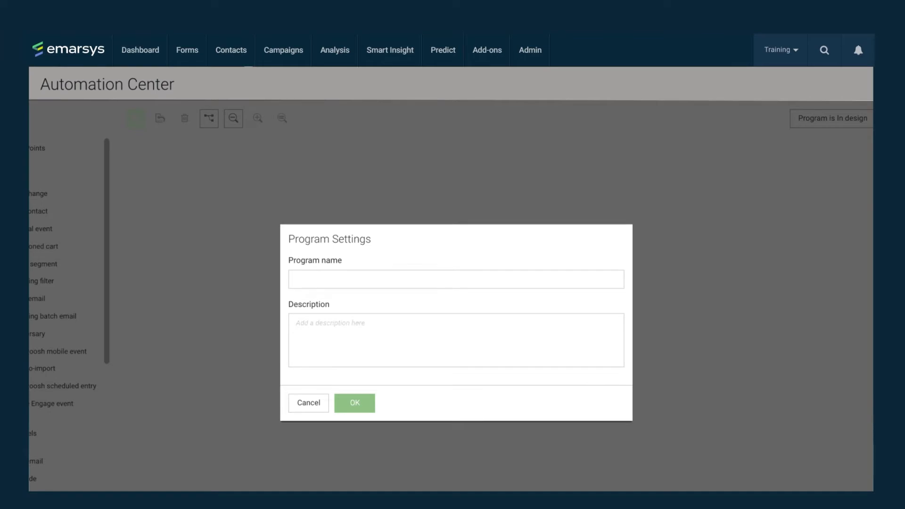
{"action": "type", "text": "THE SAME NAM"}
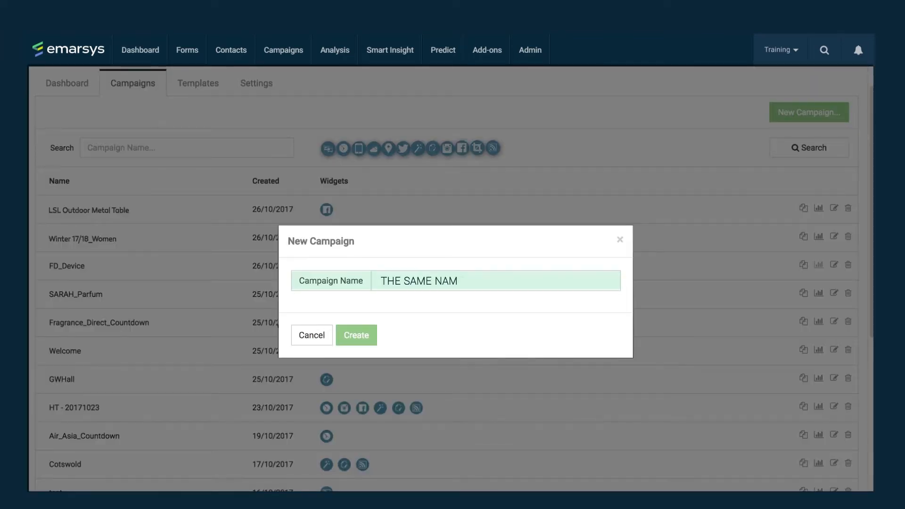
{"action": "left_click", "coordinate": [311, 335]}
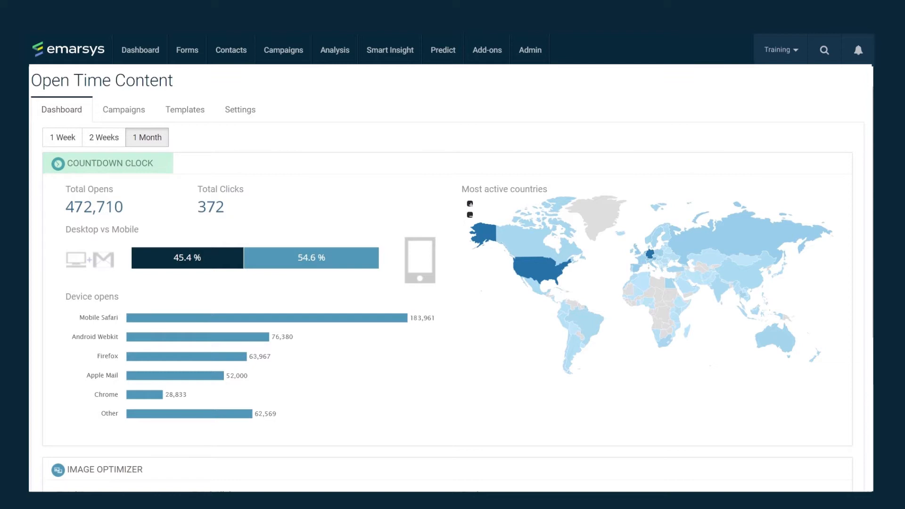
Scroll down the Open Time Content dashboard
{"action": "scroll", "scroll_direction": "down", "scroll_amount": 3}
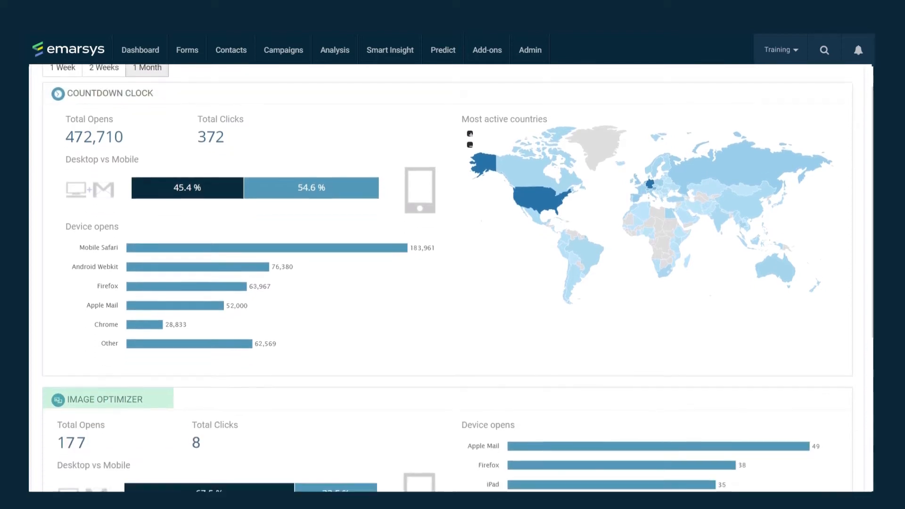
{"action": "scroll", "scroll_direction": "down", "scroll_amount": 3}
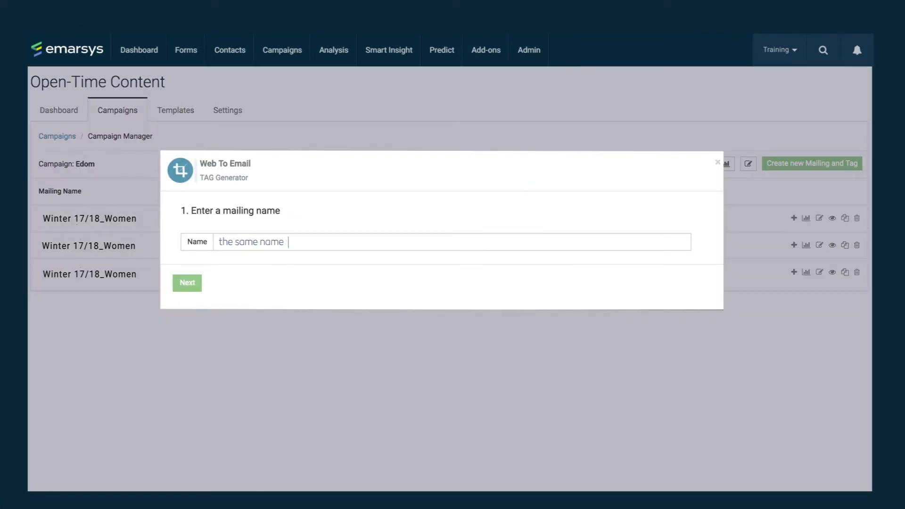
Enter the mailing name and pick the Weather Images widget for a new mailing
{"action": "type", "text": "as the email campaign"}
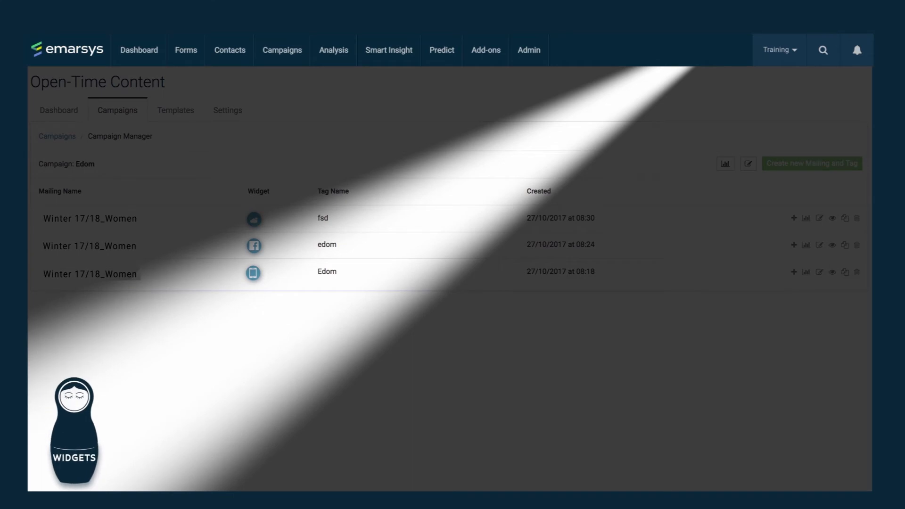
{"action": "left_click", "coordinate": [811, 163]}
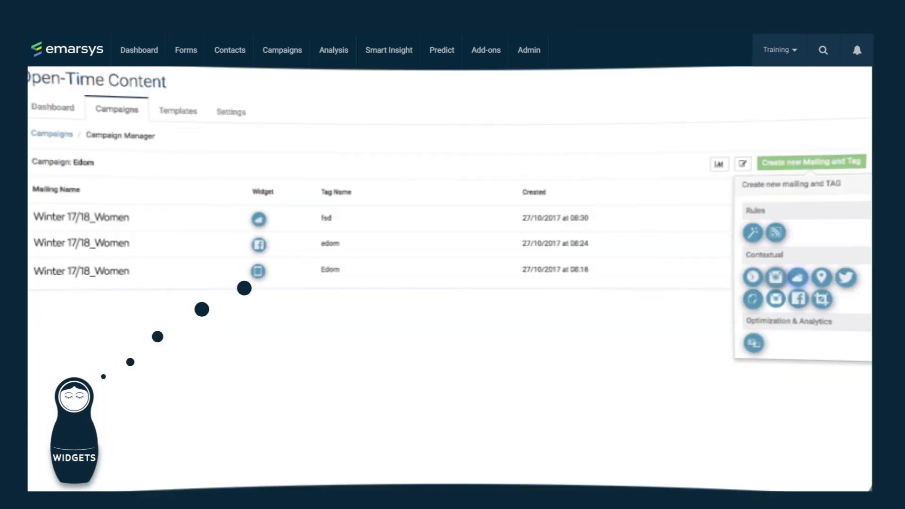
{"action": "left_click", "coordinate": [798, 277]}
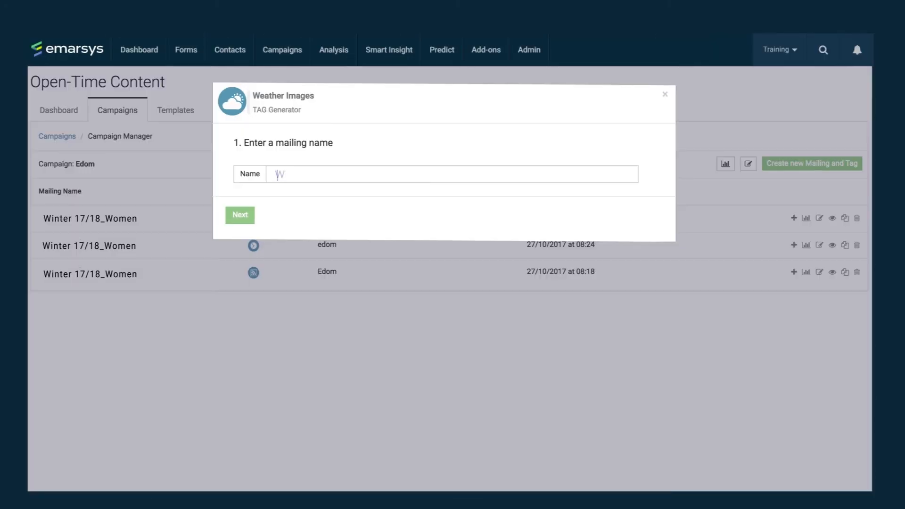
Name the mailing 'Winter 17/18_Women' and select the Weather Bar tag type
{"action": "type", "text": "Winter 17/18_Women"}
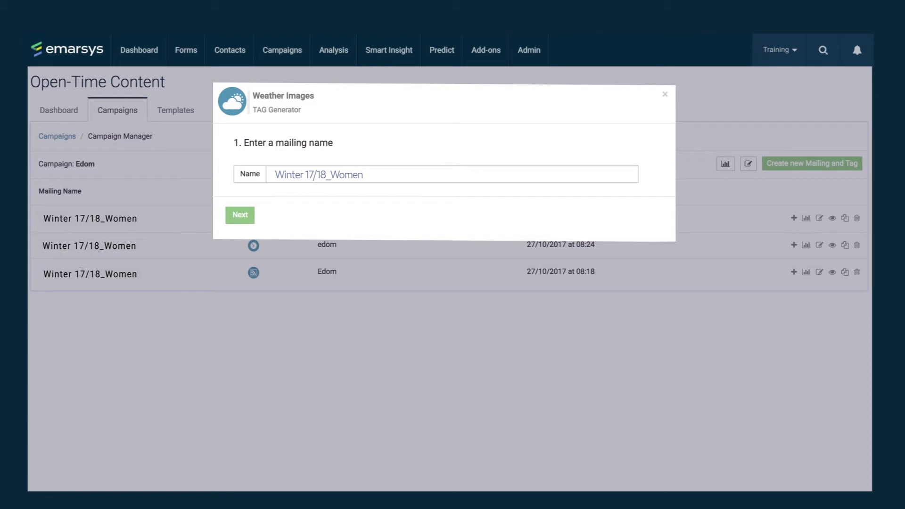
{"action": "left_click", "coordinate": [239, 215]}
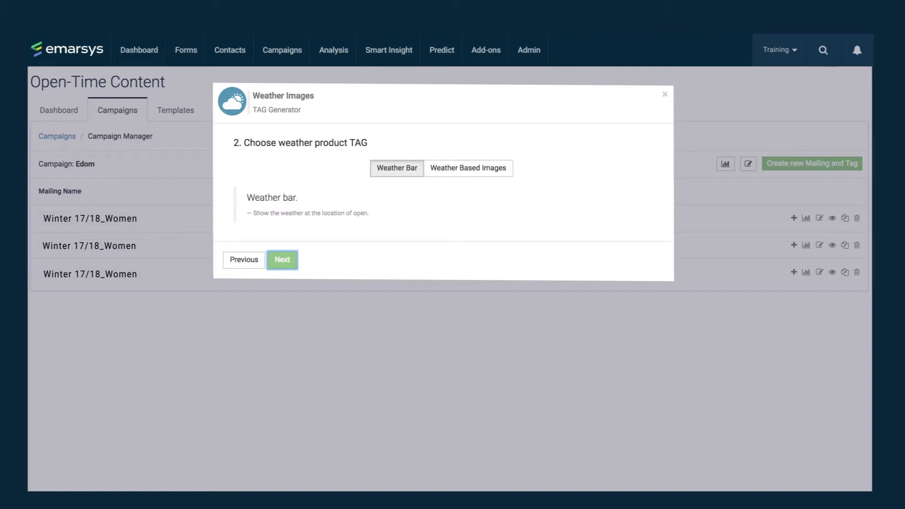
{"action": "left_click", "coordinate": [282, 260]}
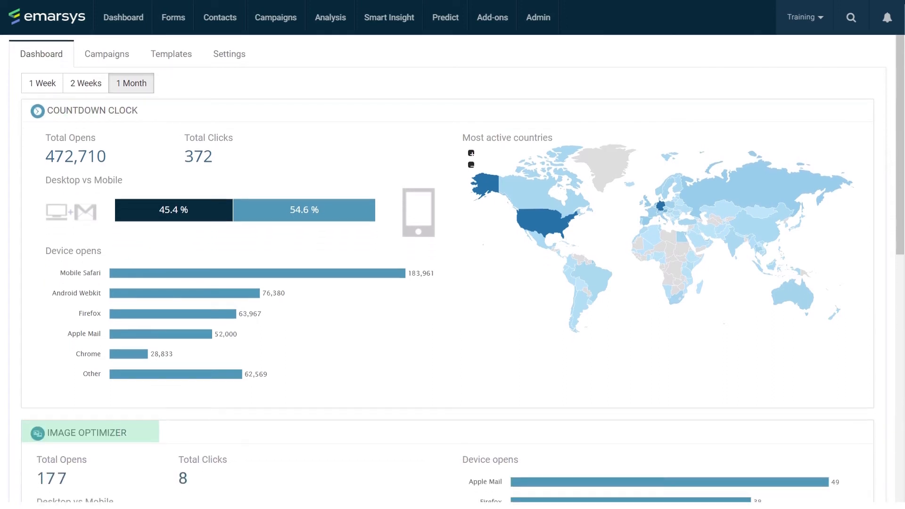
Scroll through the widget statistics and switch the period between 1 Week and 1 Month
{"action": "scroll", "scroll_direction": "down", "scroll_amount": 3}
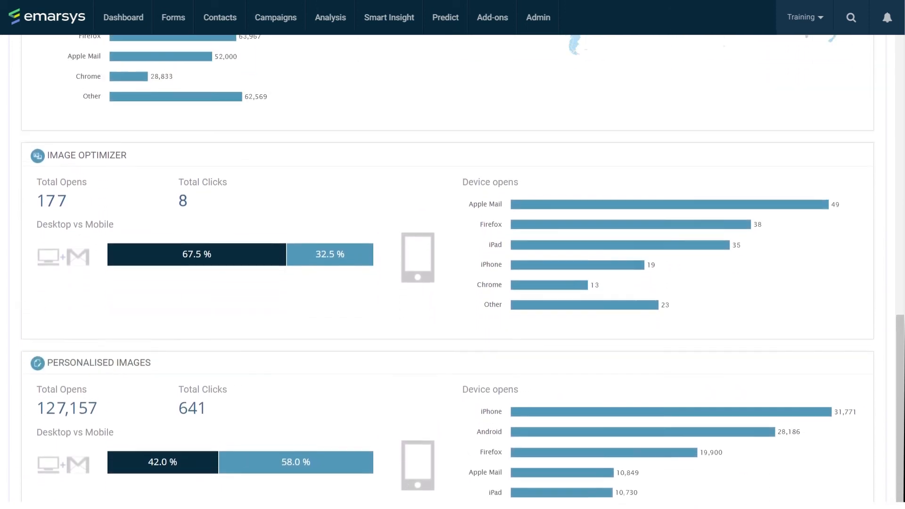
{"action": "scroll", "scroll_direction": "up", "scroll_amount": 3}
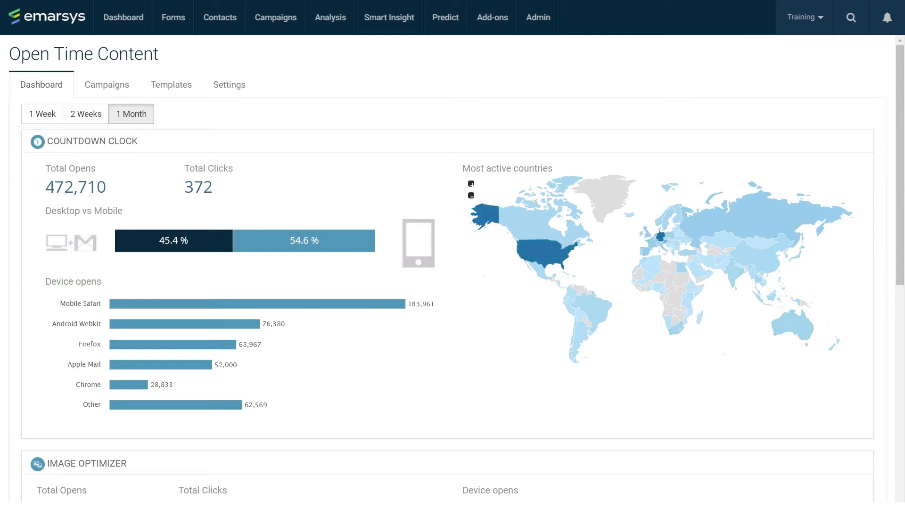
{"action": "left_click", "coordinate": [42, 113]}
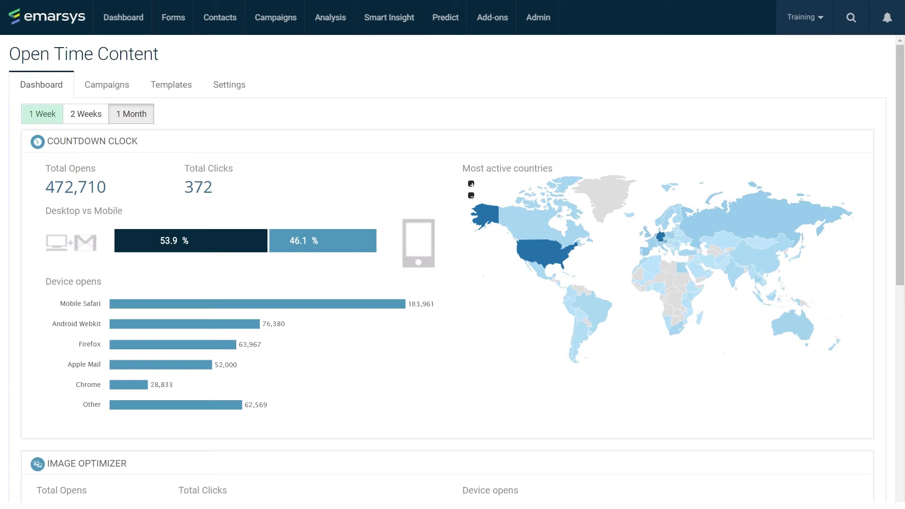
{"action": "left_click", "coordinate": [131, 113]}
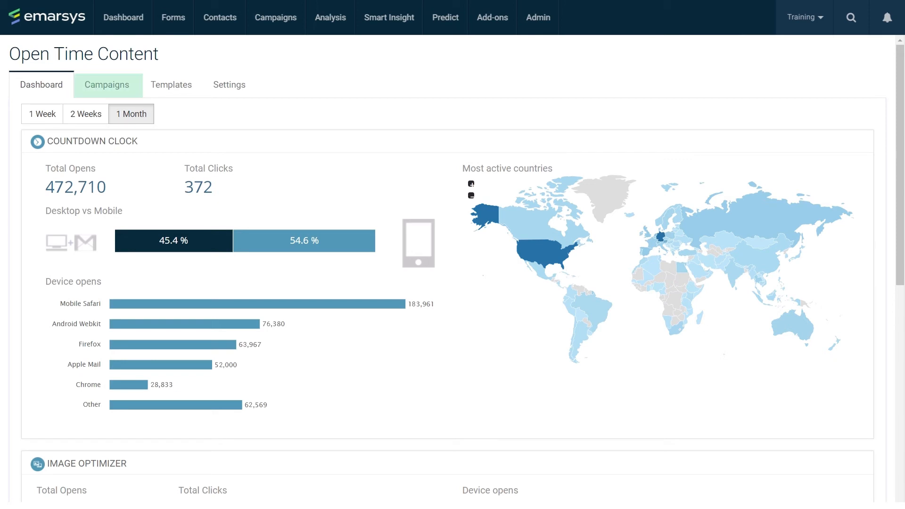
Open the Black Friday campaign report, filter to Special Offer Email, then clear the filter
{"action": "left_click", "coordinate": [107, 84]}
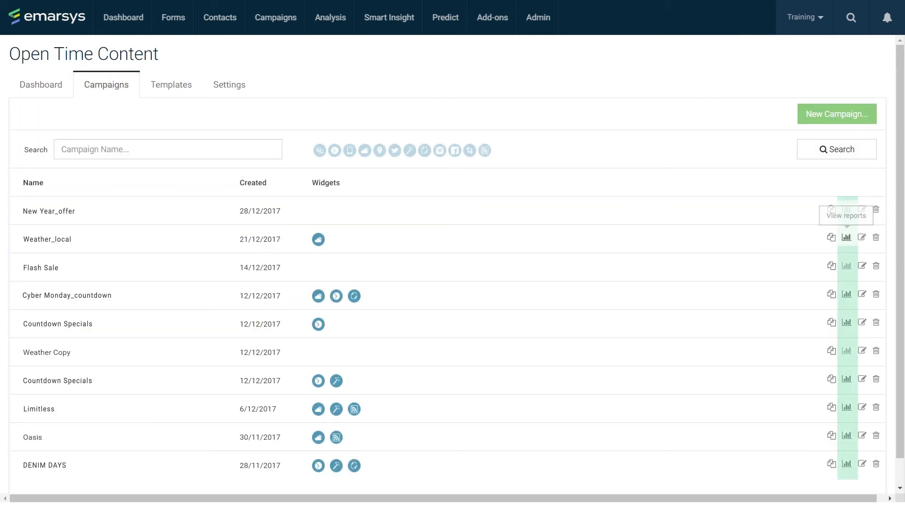
{"action": "left_click", "coordinate": [847, 237]}
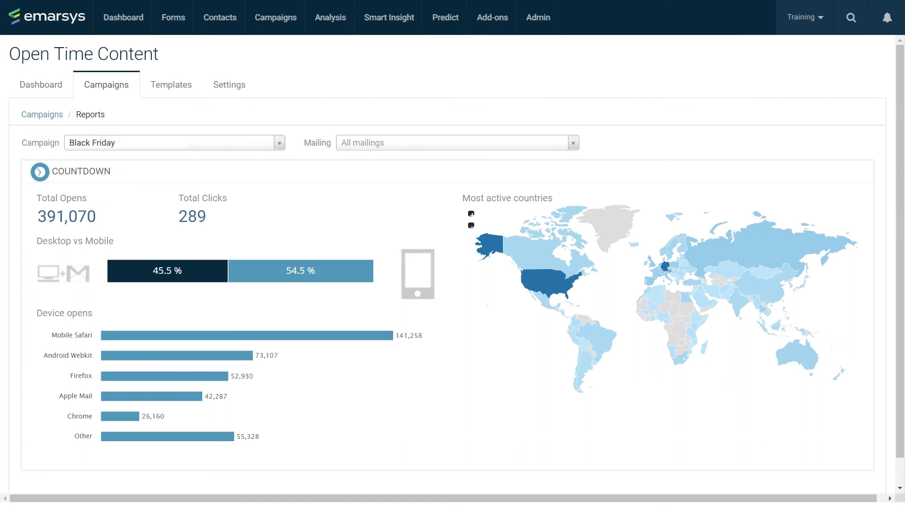
{"action": "left_click", "coordinate": [456, 143]}
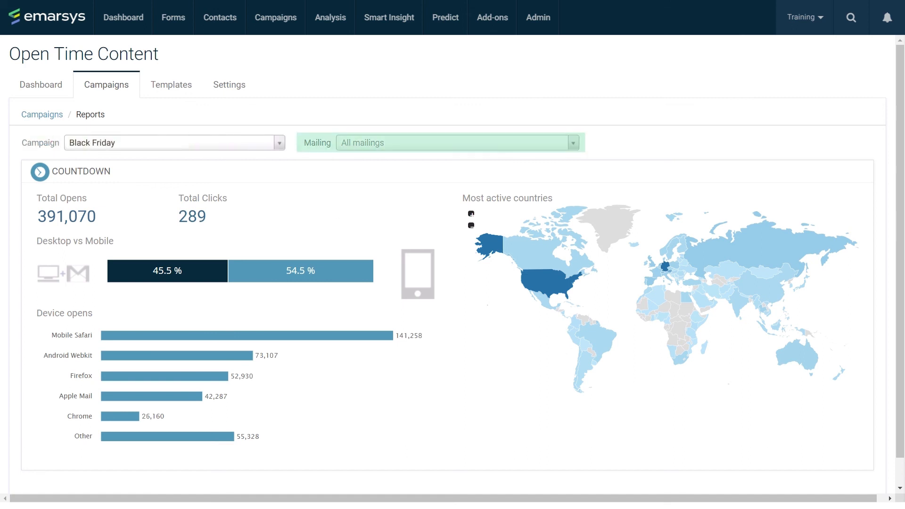
{"action": "left_click", "coordinate": [456, 143]}
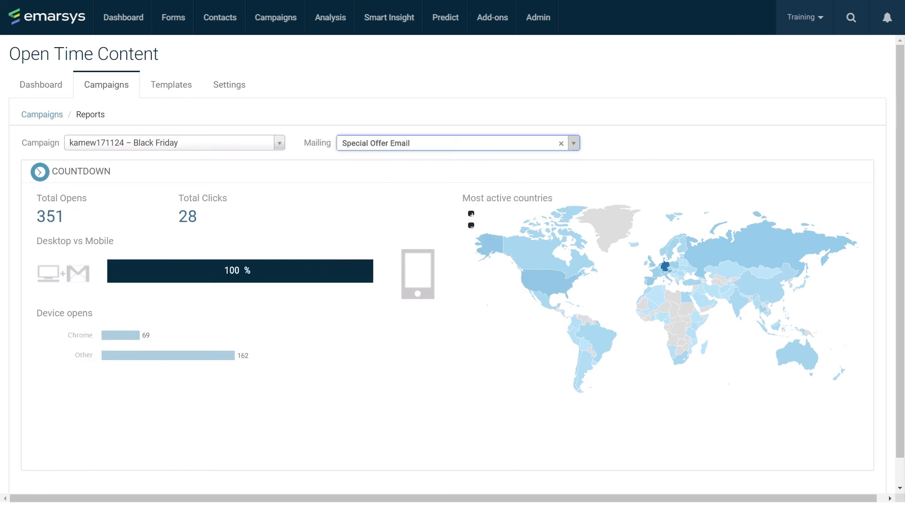
{"action": "left_click", "coordinate": [561, 143]}
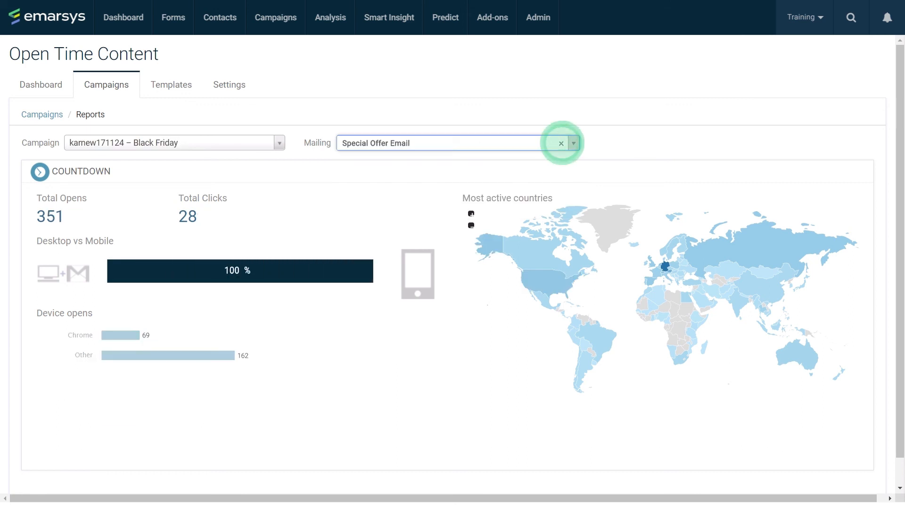
{"action": "left_click", "coordinate": [560, 143]}
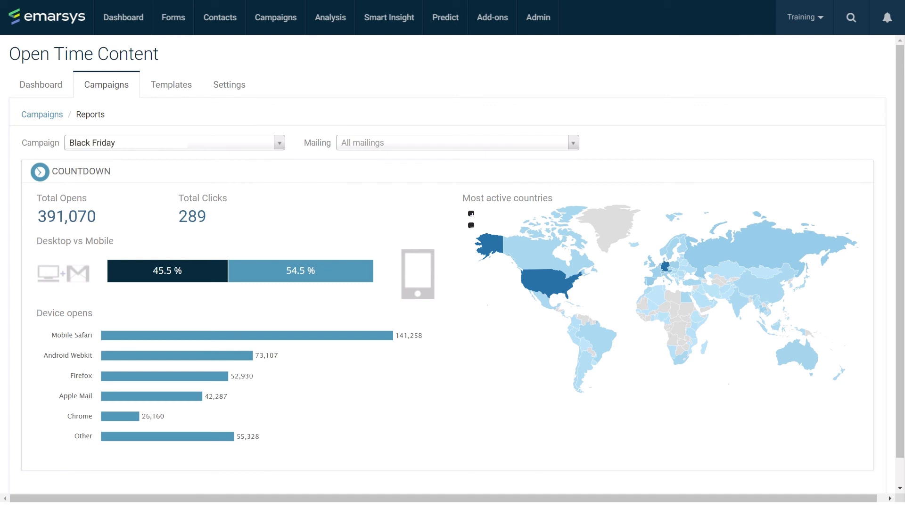